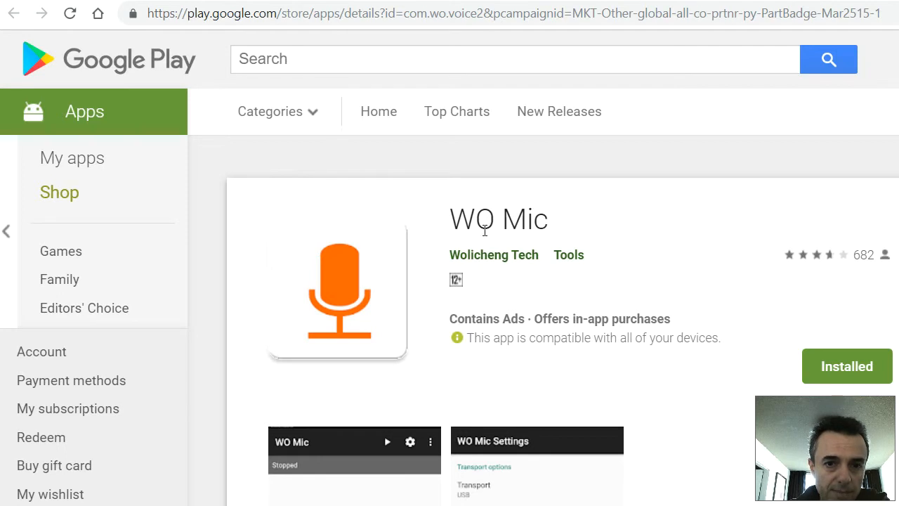
pyautogui.moveTo(522, 227)
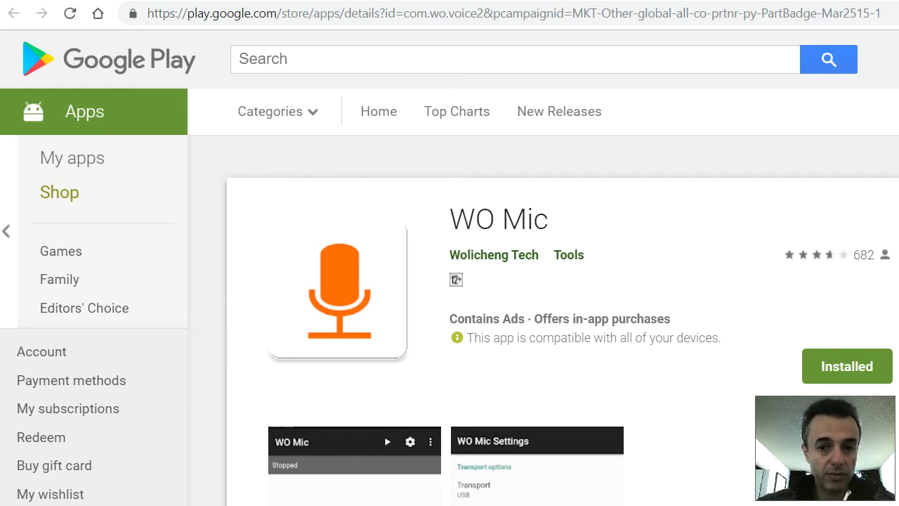
pyautogui.moveTo(424, 327)
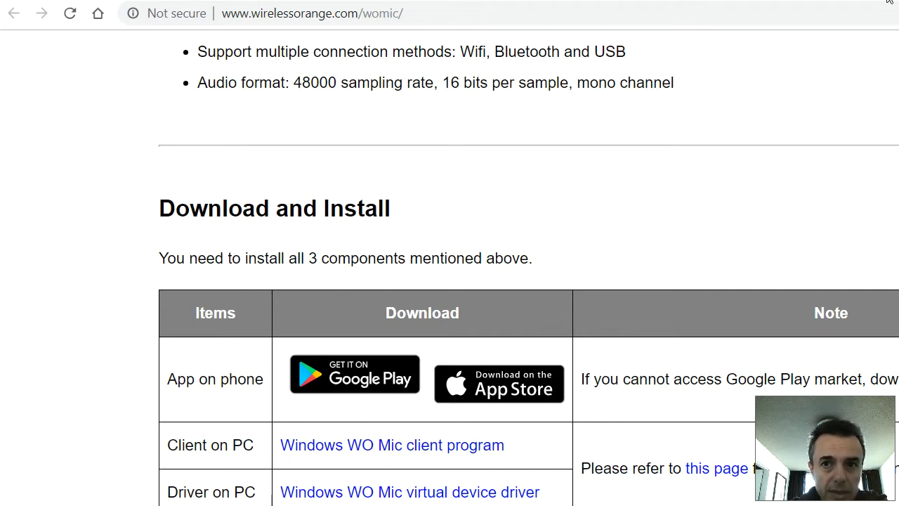
# Return to the Google results for 'wo mic client' in Chrome
pyautogui.click(354, 374)
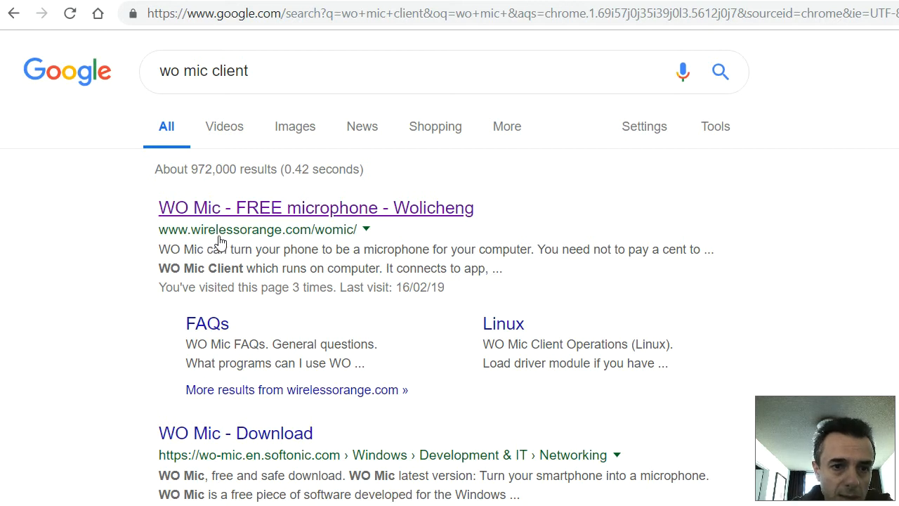
pyautogui.moveTo(224, 474)
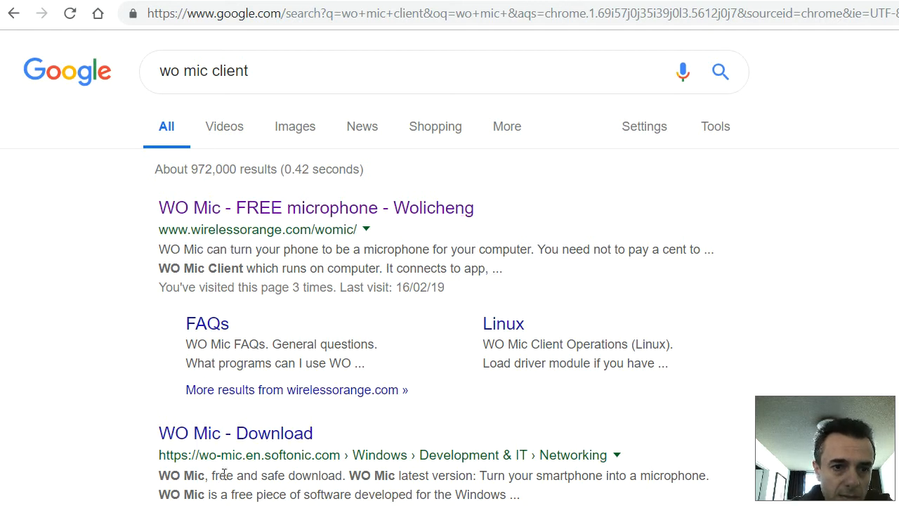
pyautogui.moveTo(278, 262)
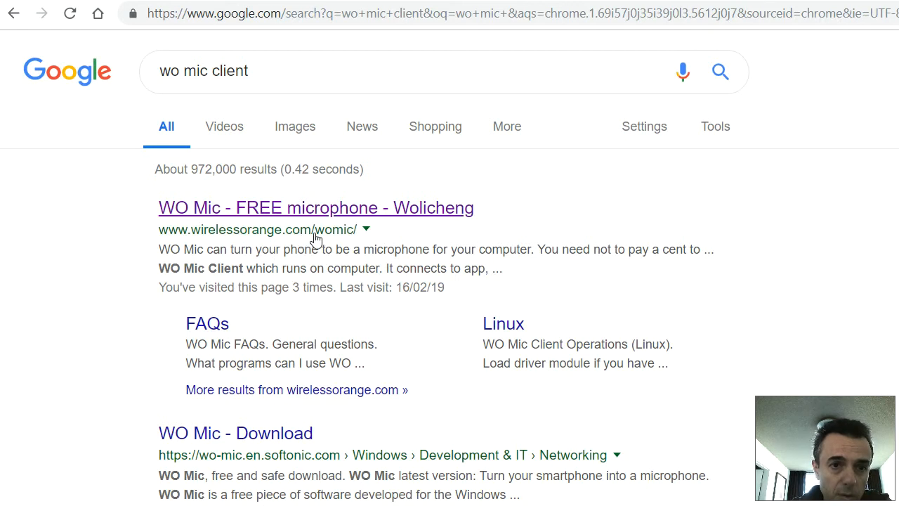
pyautogui.moveTo(333, 238)
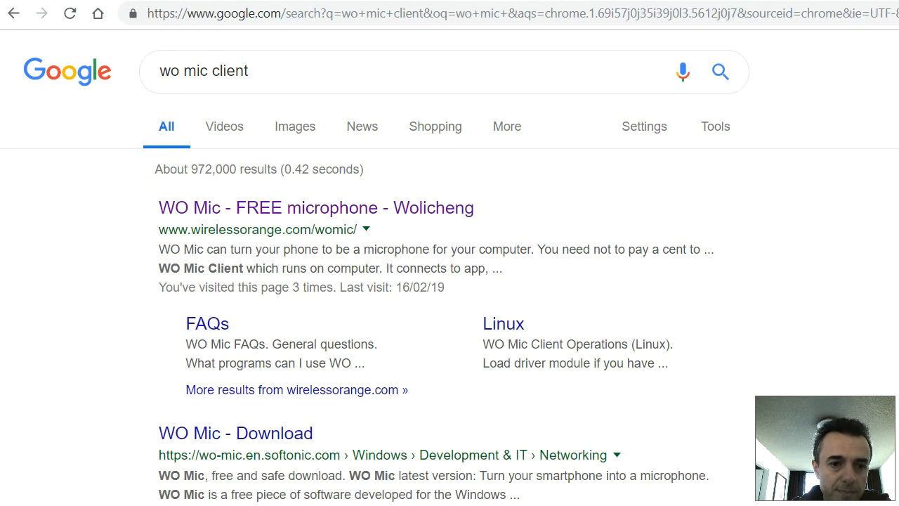
# Open the wirelessorange.com WO Mic page and scroll to its Download and Install table
pyautogui.click(316, 207)
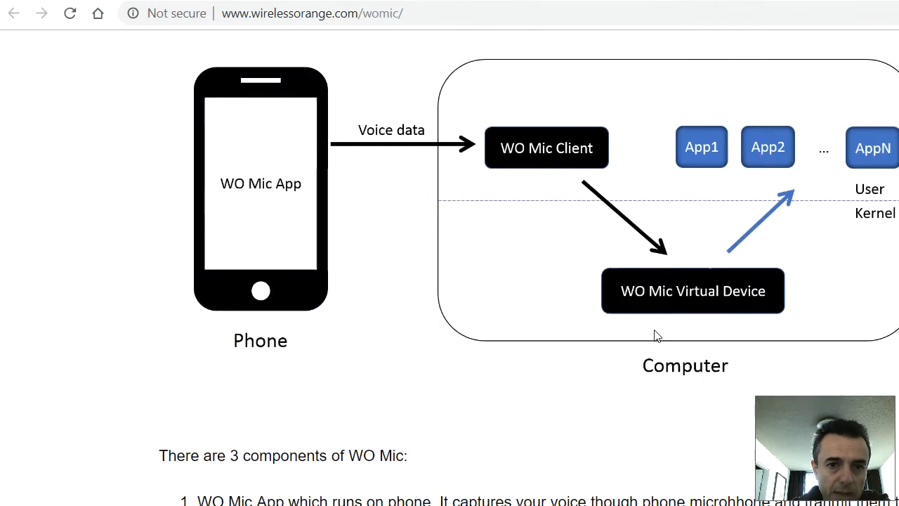
pyautogui.scroll(-3)
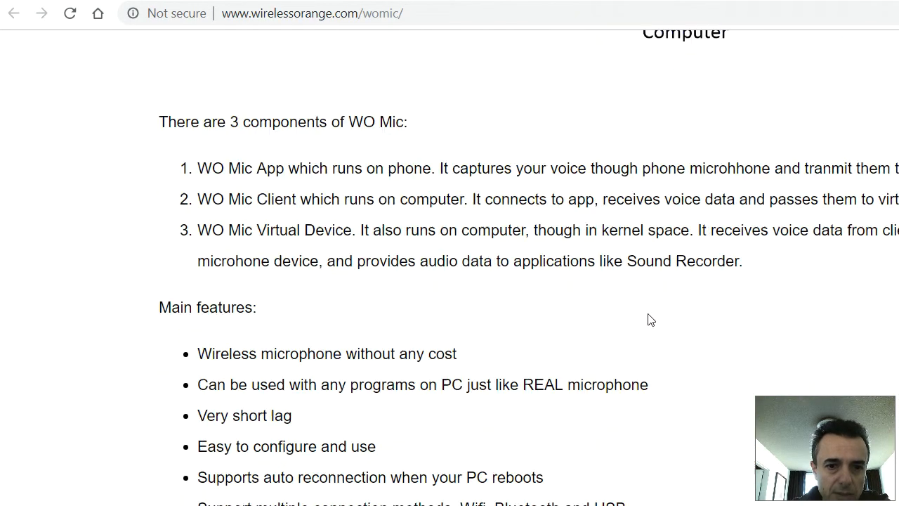
pyautogui.scroll(-3)
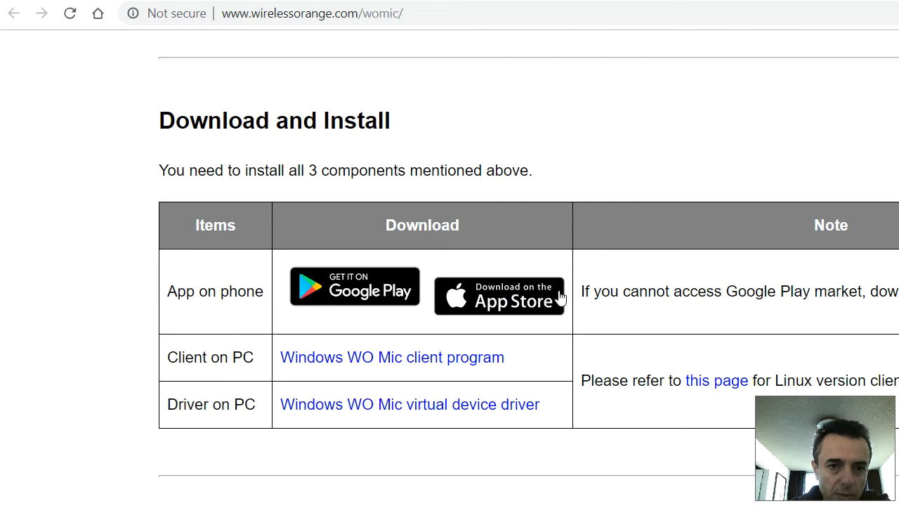
pyautogui.moveTo(227, 372)
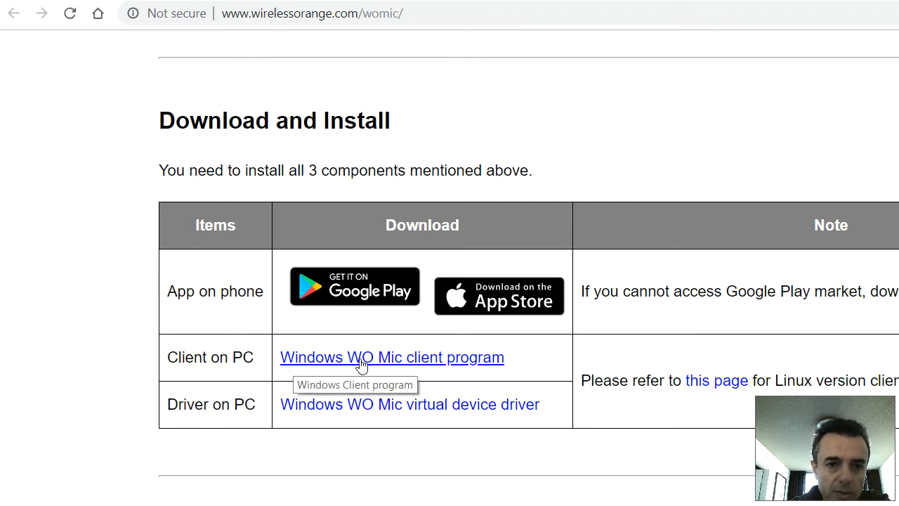
pyautogui.moveTo(502, 367)
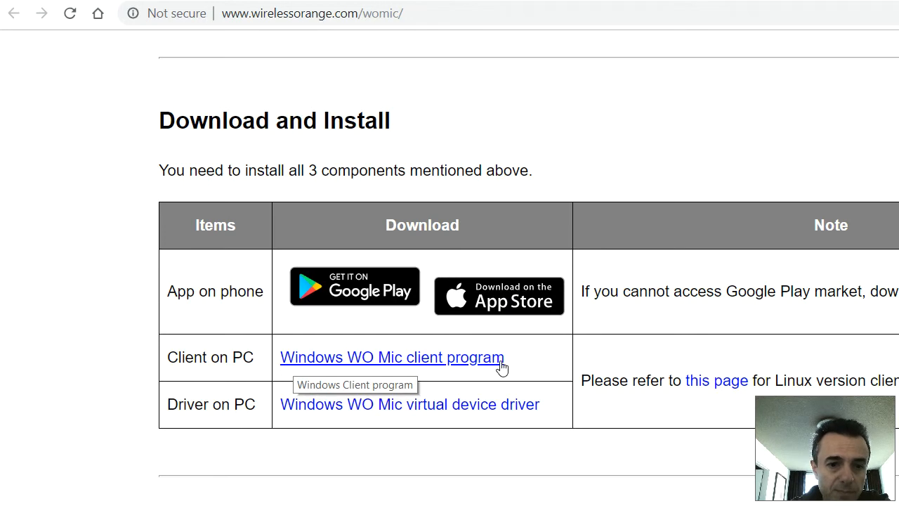
pyautogui.moveTo(212, 401)
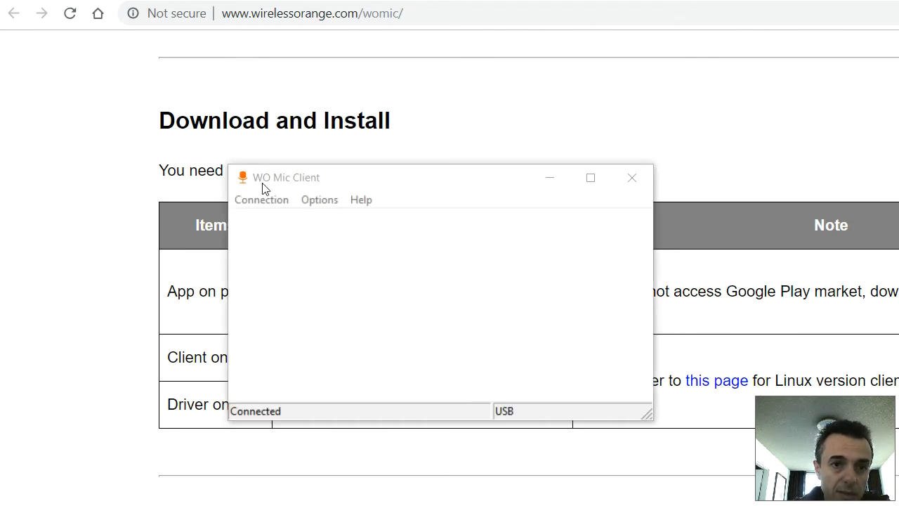
pyautogui.moveTo(326, 190)
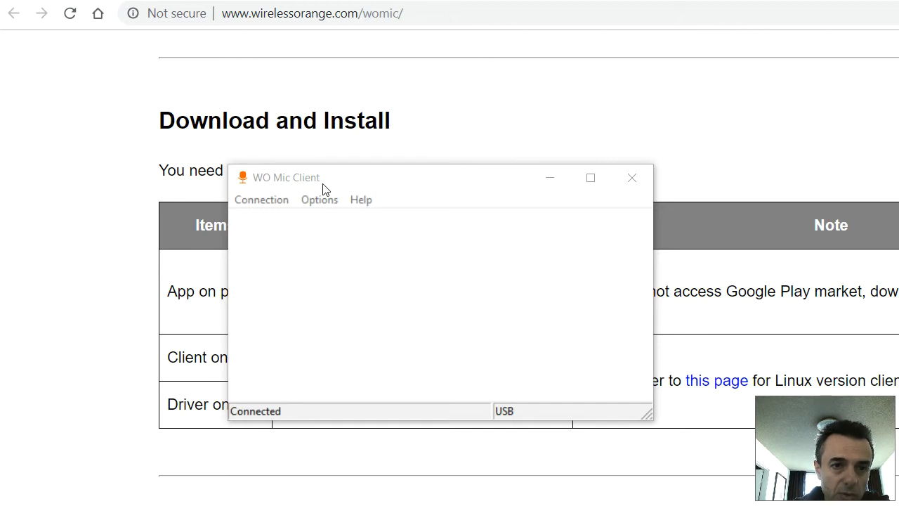
# Disconnect the phone in WO Mic Client via Connection > Disconnect
pyautogui.click(262, 199)
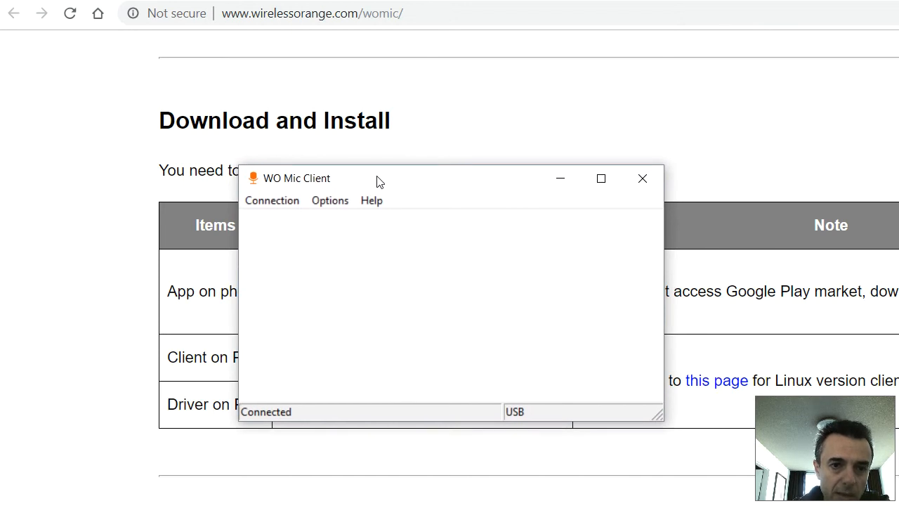
pyautogui.click(271, 200)
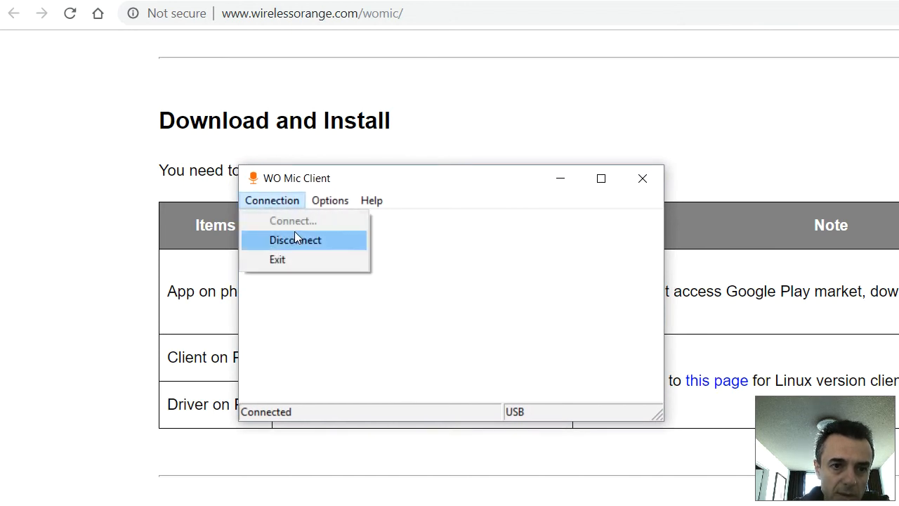
pyautogui.moveTo(299, 244)
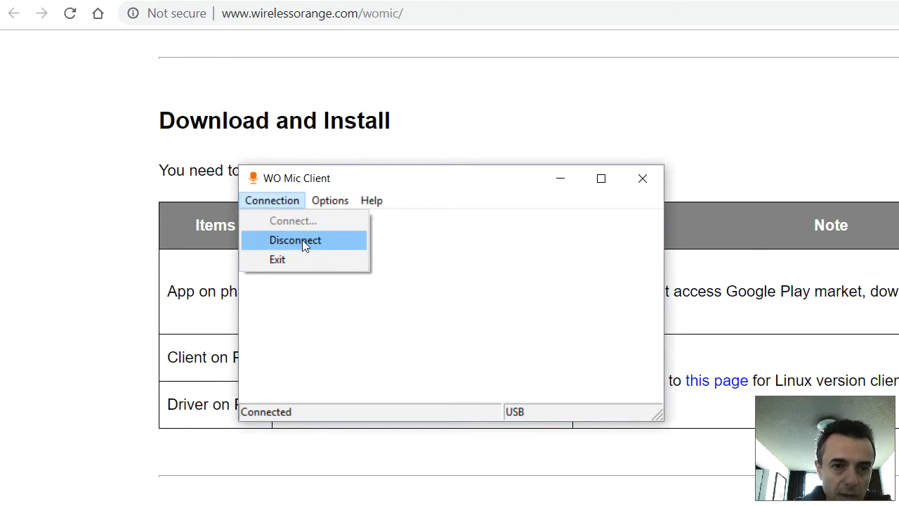
pyautogui.moveTo(299, 244)
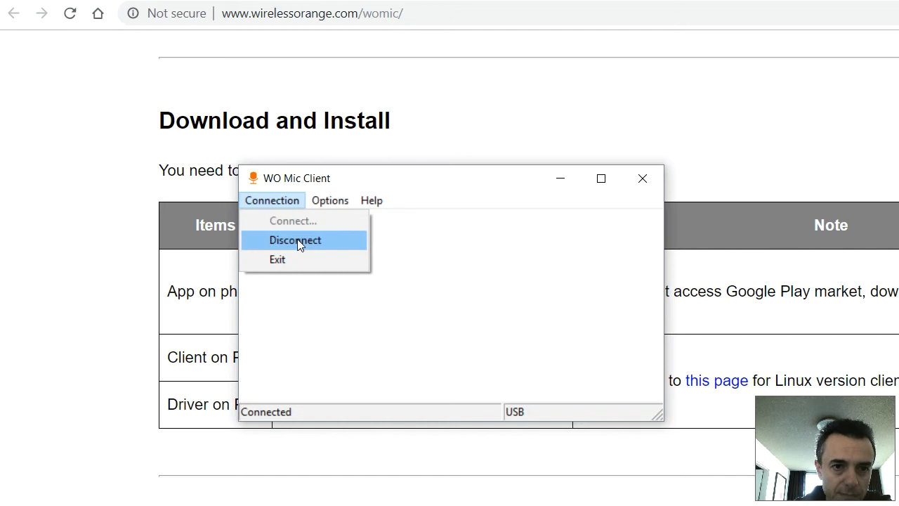
pyautogui.click(295, 239)
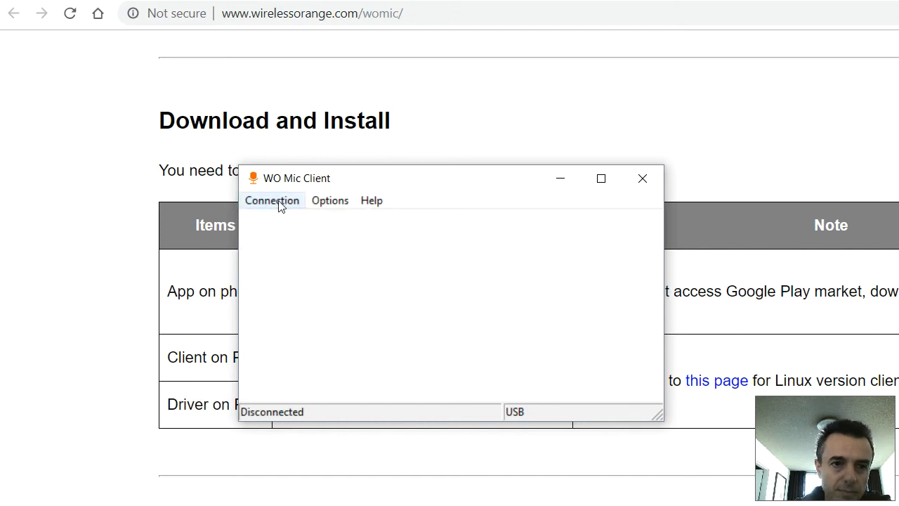
# Reconnect with USB as the transport type so the status reads Connected
pyautogui.click(272, 201)
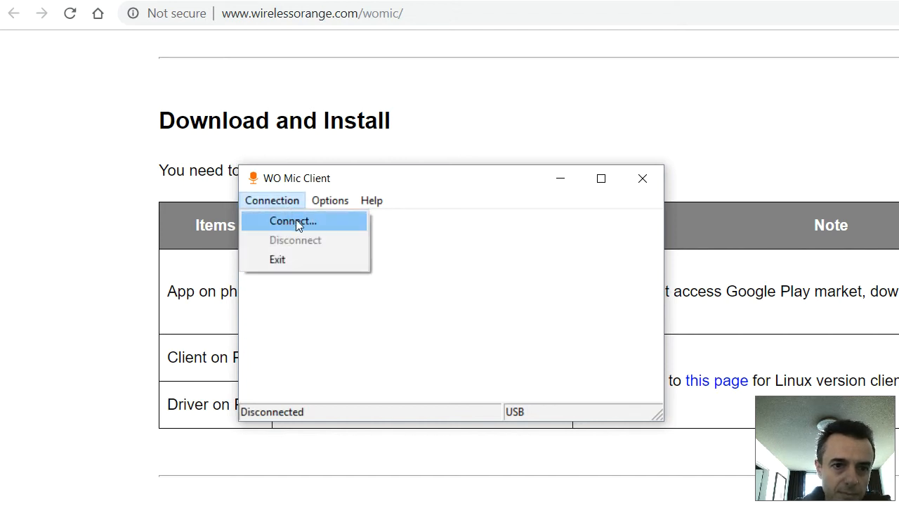
pyautogui.click(292, 220)
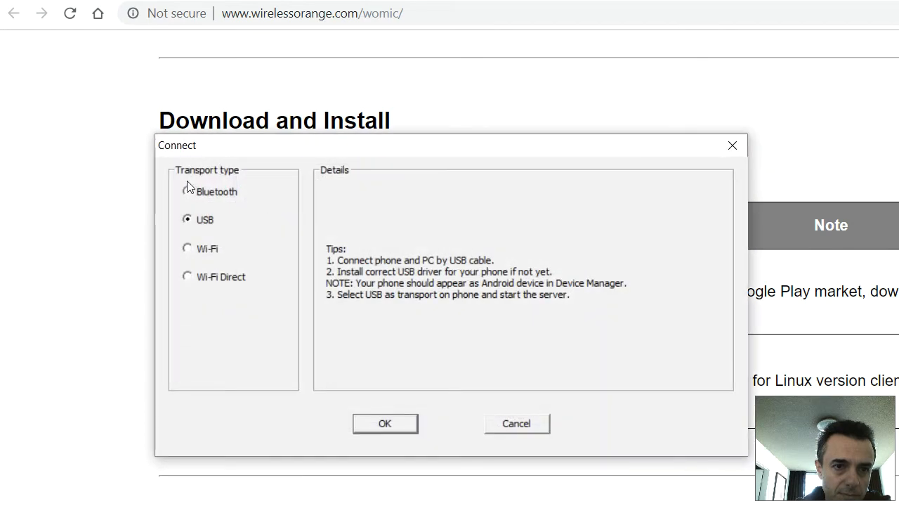
pyautogui.moveTo(210, 233)
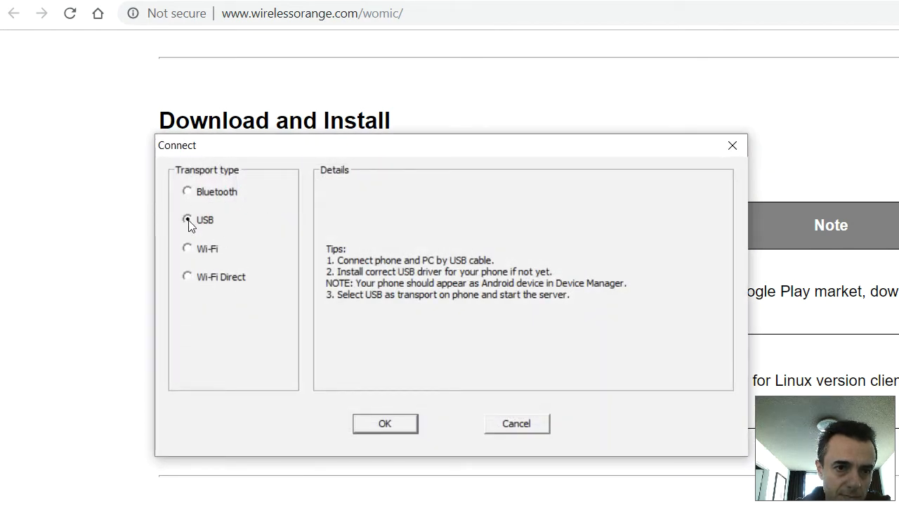
pyautogui.click(385, 423)
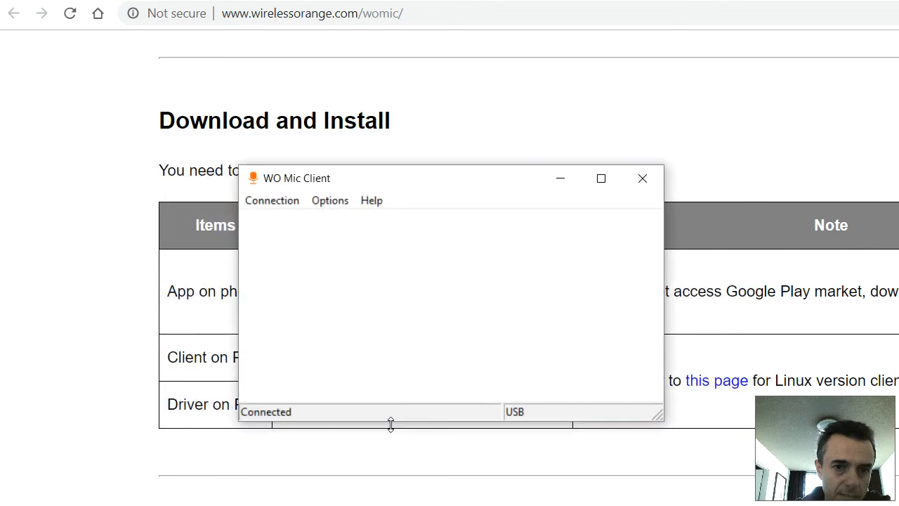
pyautogui.moveTo(403, 453)
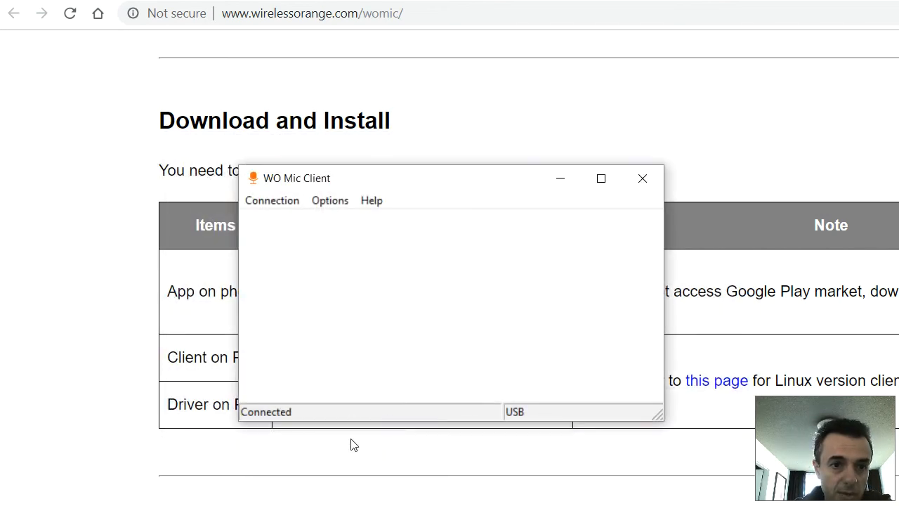
pyautogui.moveTo(265, 224)
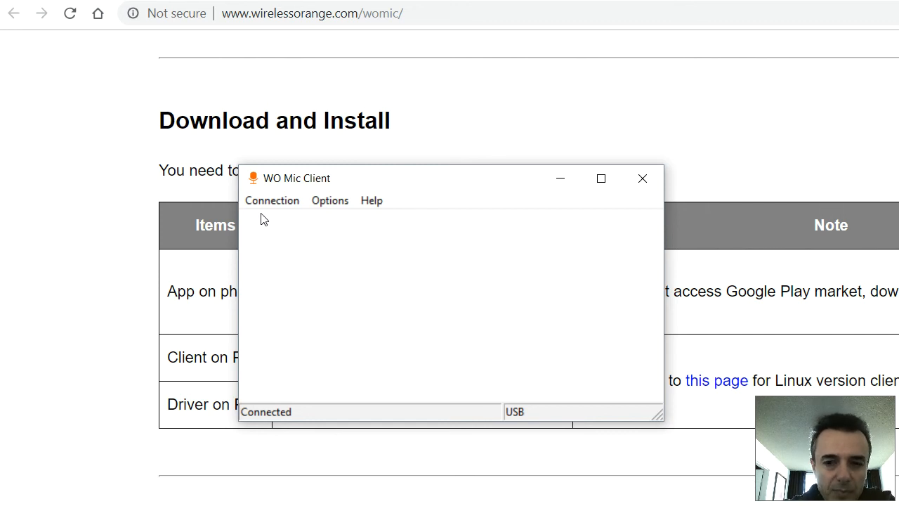
pyautogui.moveTo(274, 218)
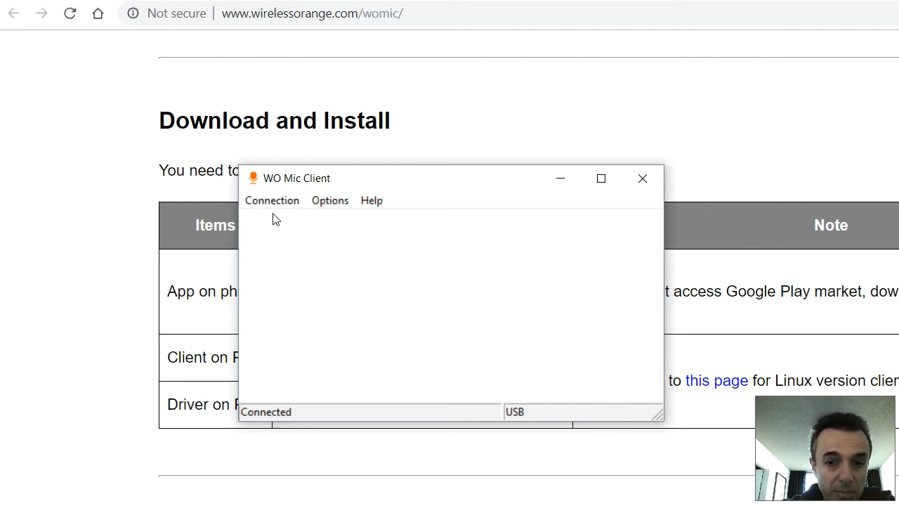